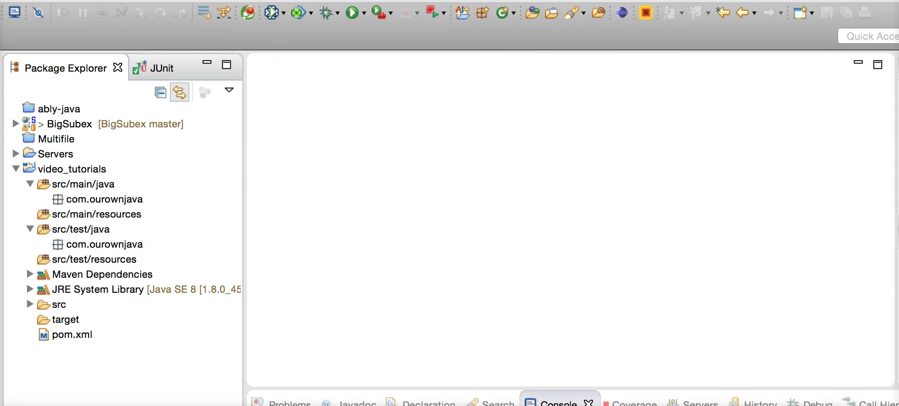
Create a new TestShoutingManager class in the test com.ourownjava package.
{"action": "right_click", "coordinate": [103, 244]}
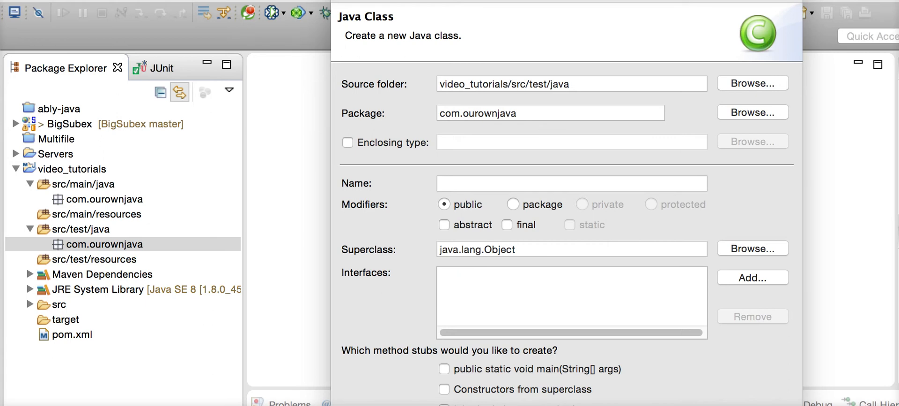
{"action": "left_click", "coordinate": [571, 184]}
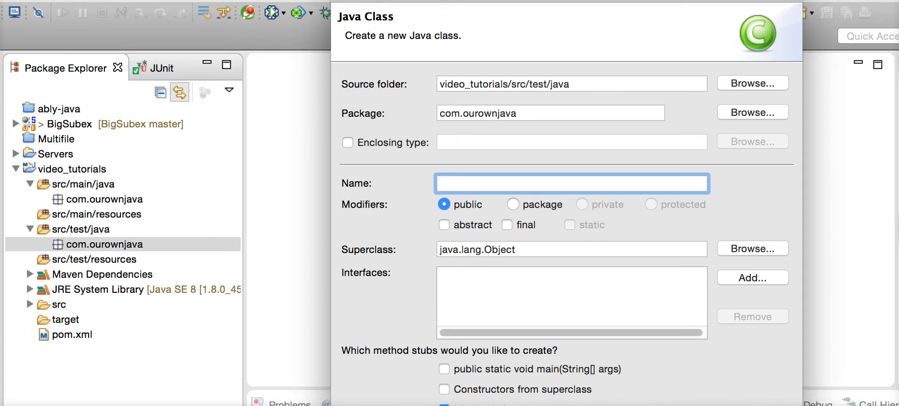
{"action": "type", "text": "Test"}
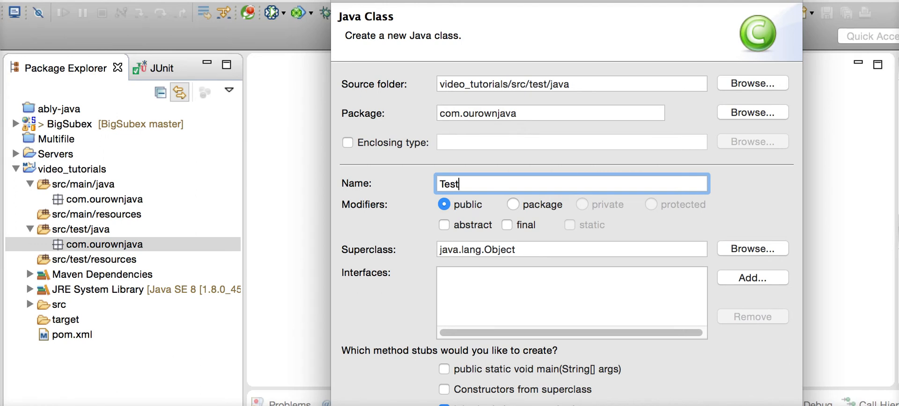
{"action": "type", "text": "Shoit"}
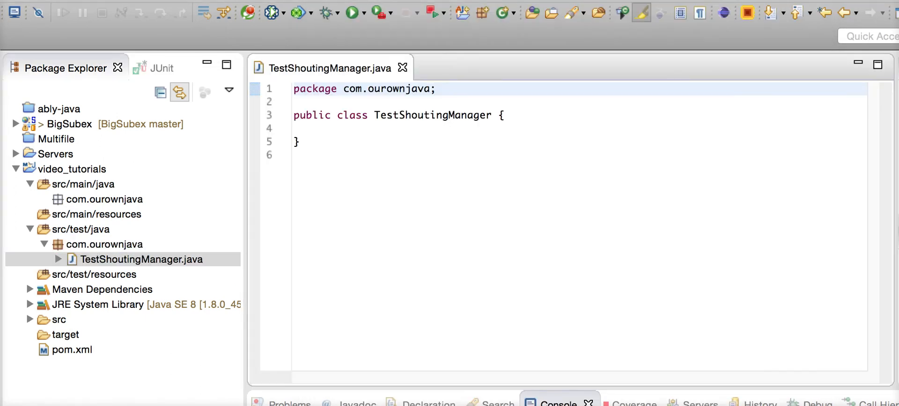
Declare the field 'private ShoutingManager shoutingManager;' inside the test class body.
{"action": "key", "text": "enter"}
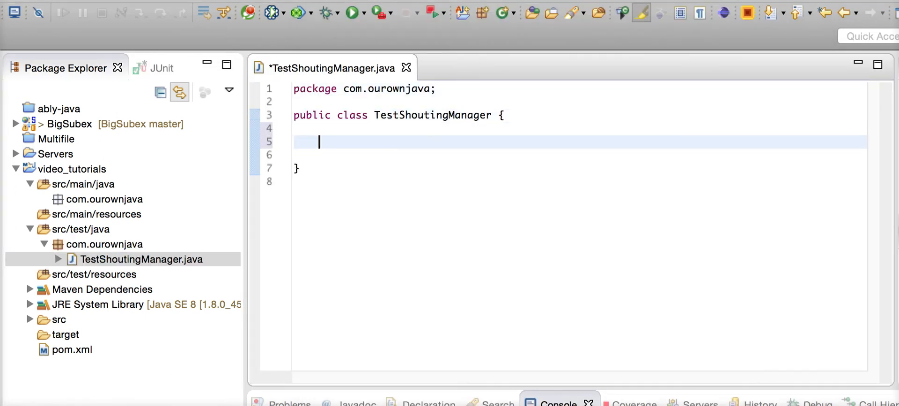
{"action": "type", "text": "privt"}
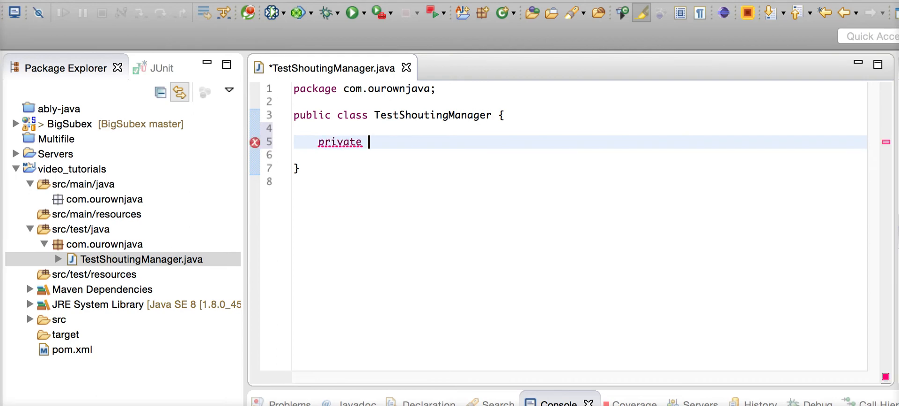
{"action": "type", "text": "Shou"}
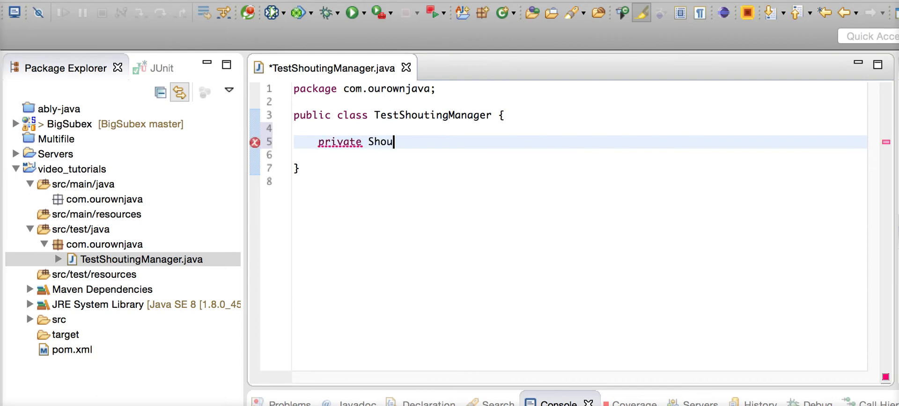
{"action": "type", "text": "tingManae"}
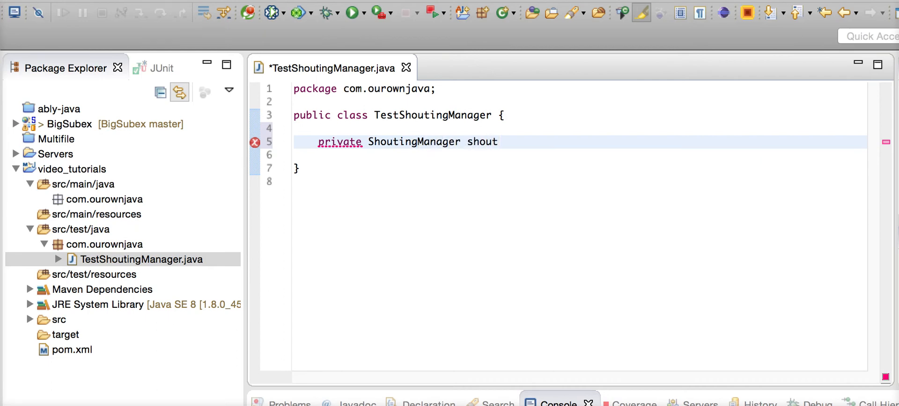
{"action": "type", "text": "ing"}
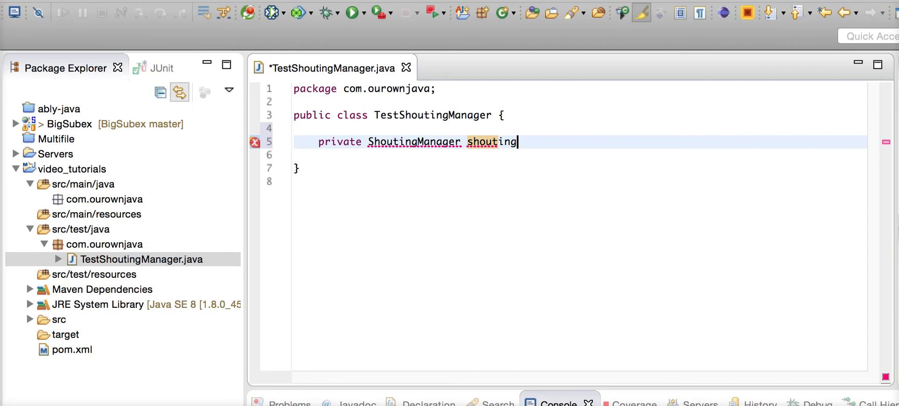
{"action": "type", "text": "M"}
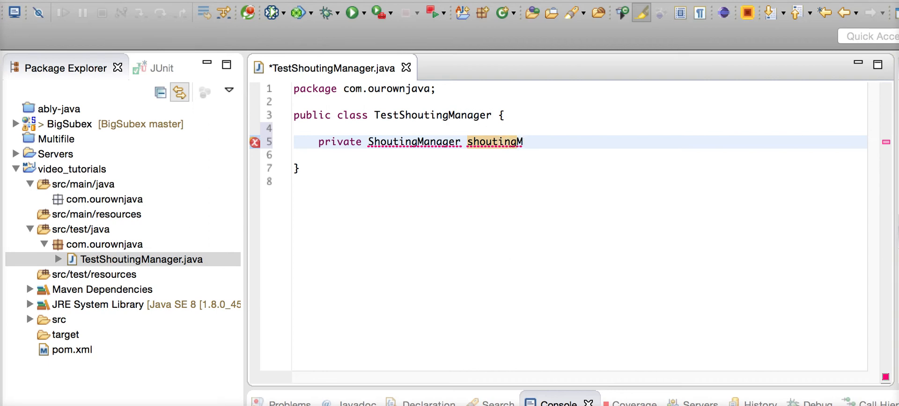
{"action": "type", "text": "anager;"}
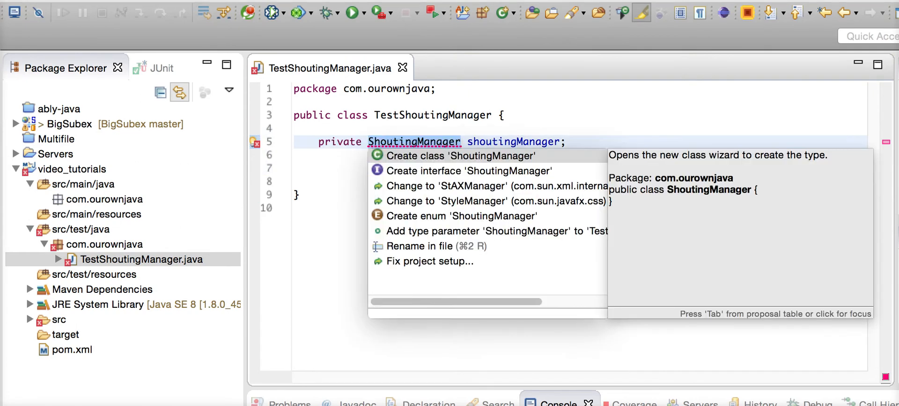
{"action": "left_click", "coordinate": [460, 156]}
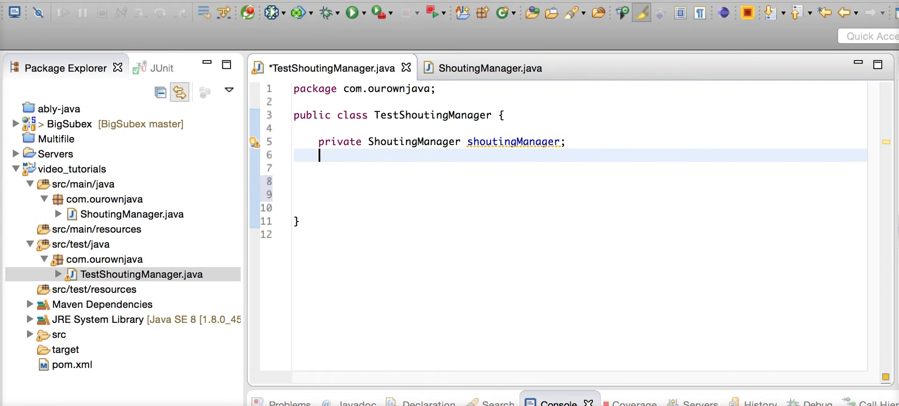
{"action": "type", "text": "@Test"}
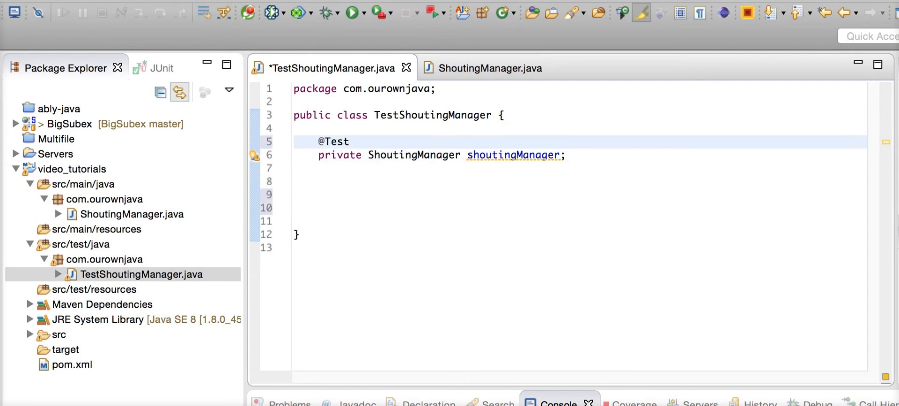
{"action": "type", "text": "ed"}
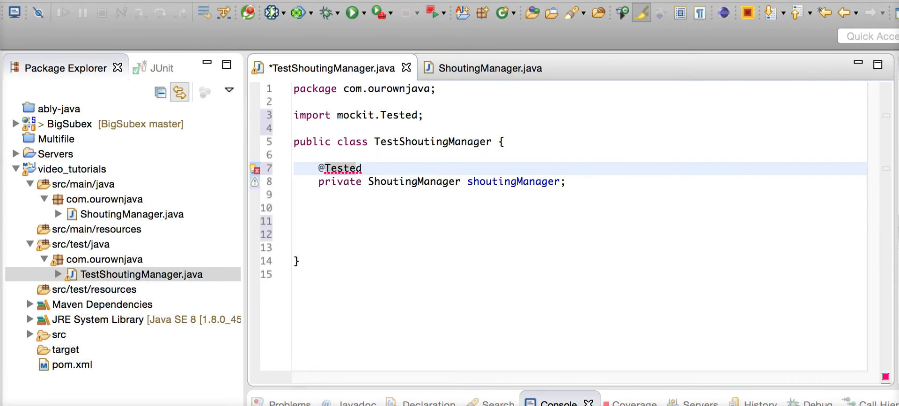
{"action": "type", "text": "public"}
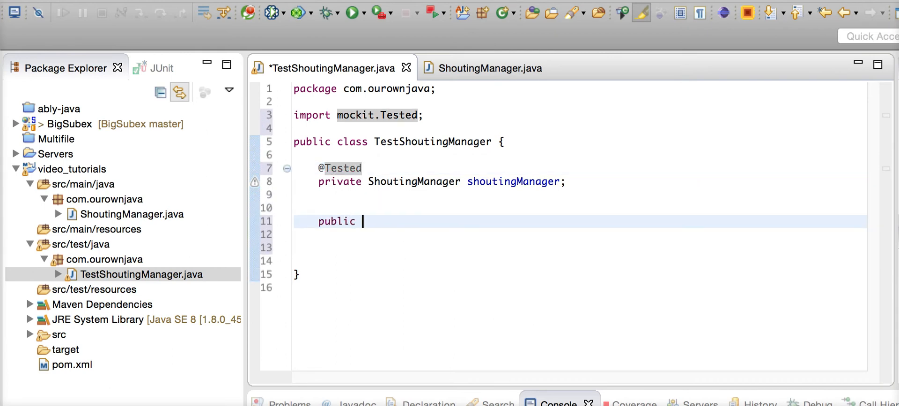
{"action": "type", "text": "void should"}
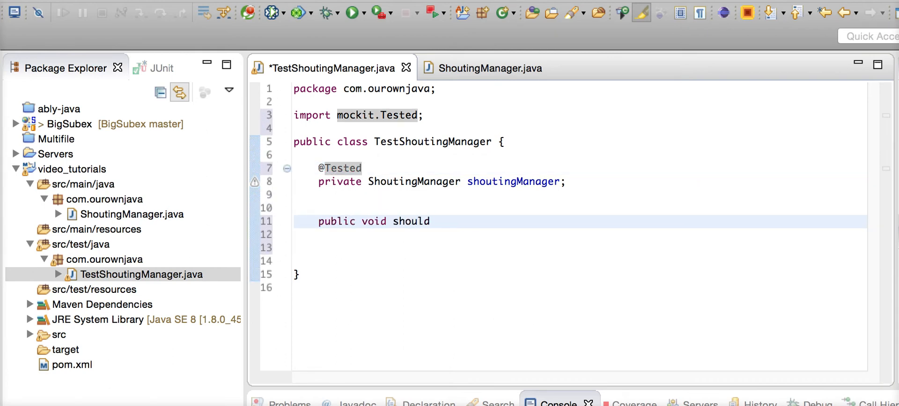
{"action": "type", "text": "Sho"}
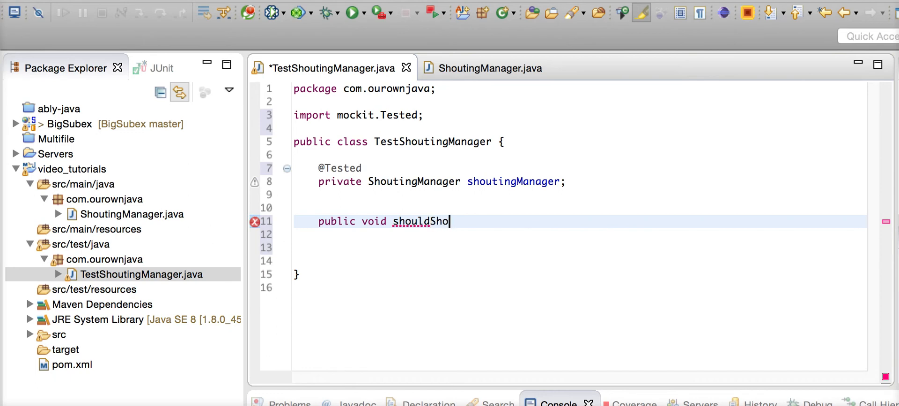
{"action": "type", "text": "ut(){"}
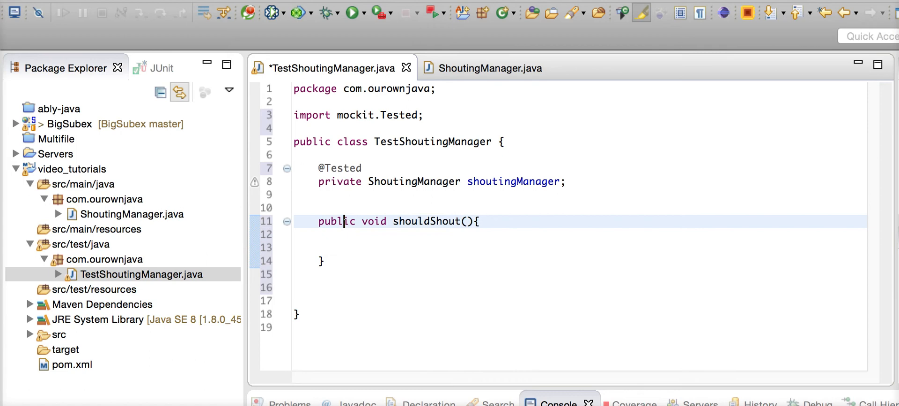
{"action": "type", "text": "@Test"}
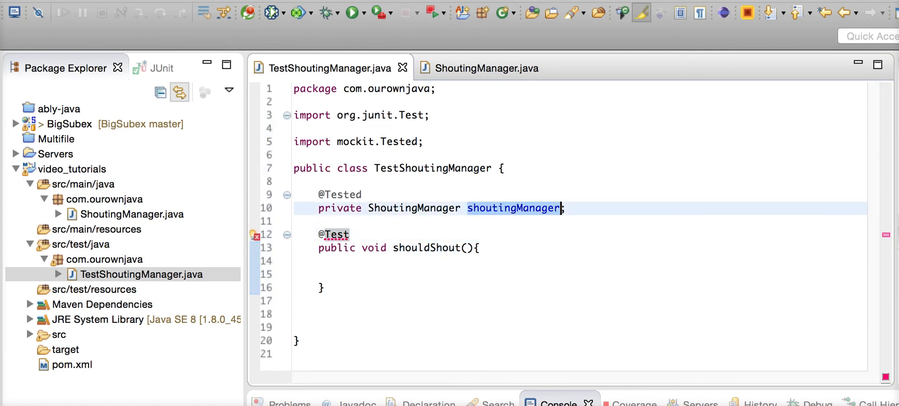
{"action": "type", "text": "shoutingManager."}
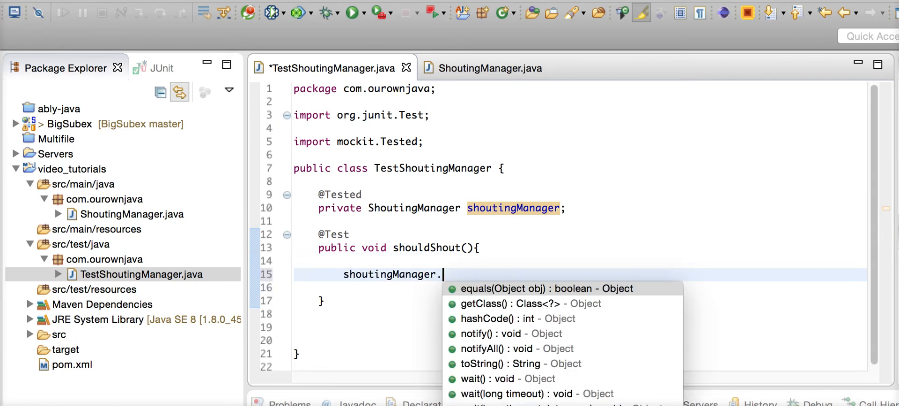
{"action": "type", "text": "s"}
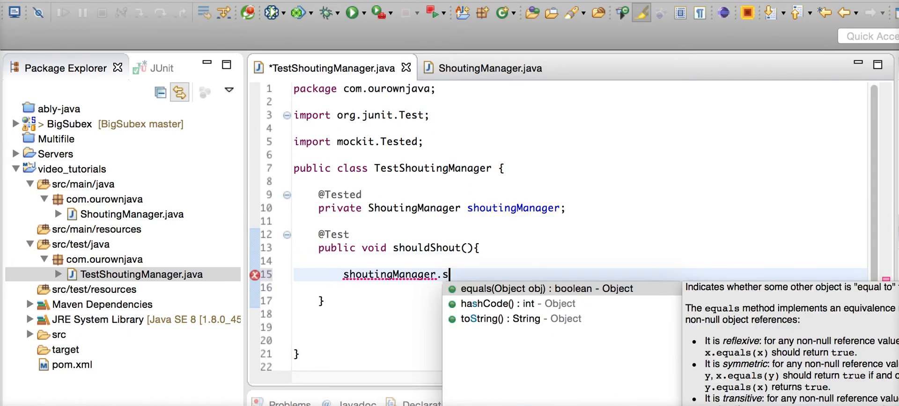
{"action": "type", "text": "hout()"}
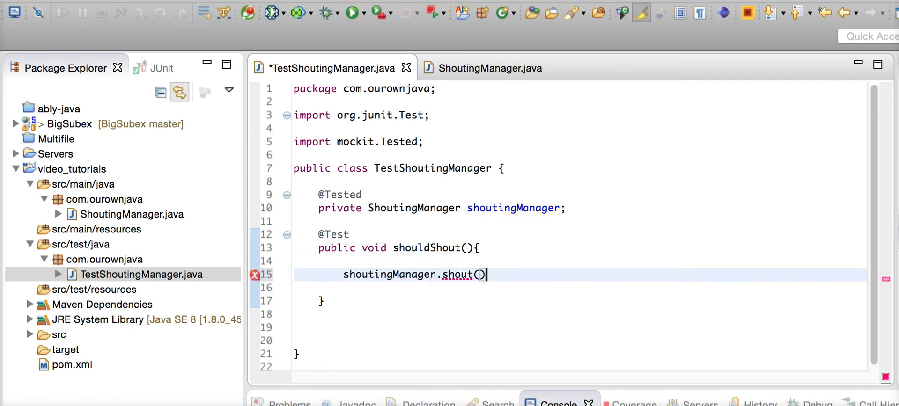
{"action": "type", "text": ";"}
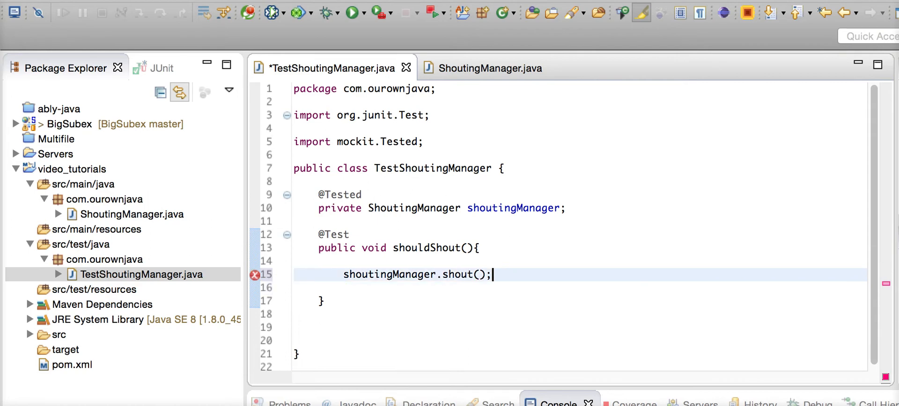
{"action": "key", "text": "ctrl+s"}
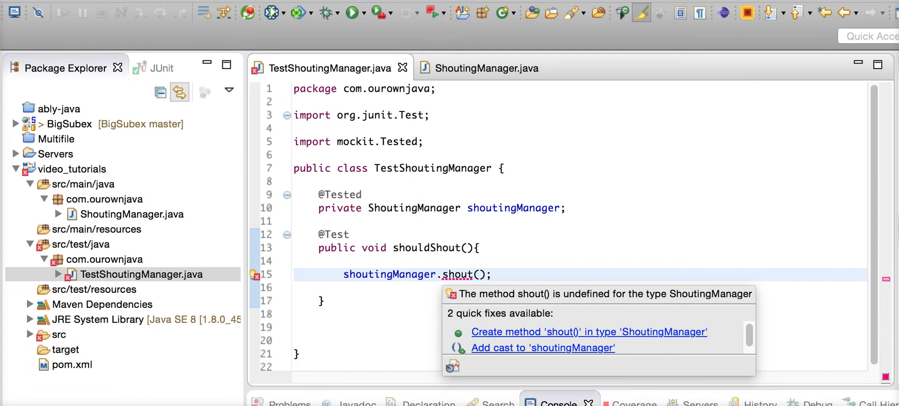
Quick-fix generate shout() in ShoutingManager and change its return type to String.
{"action": "left_click", "coordinate": [588, 332]}
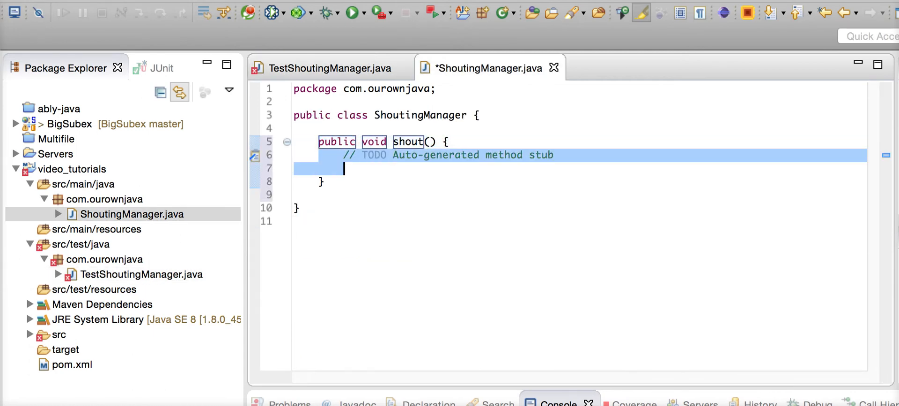
{"action": "type", "text": "String"}
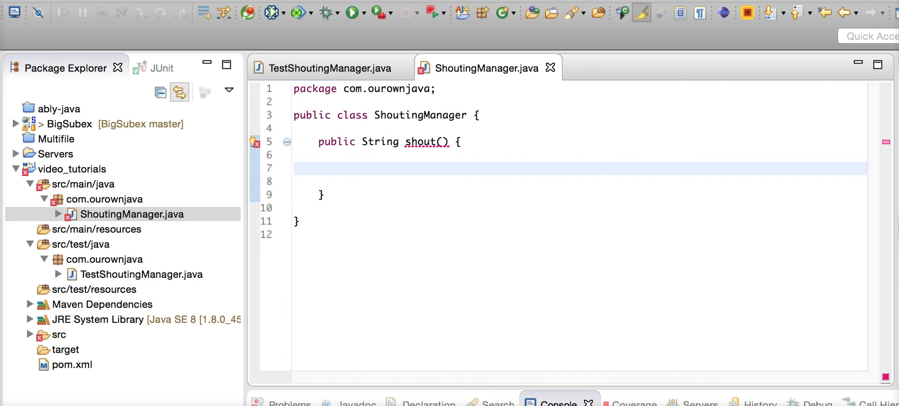
Create a new DirtyWordService class in the main com.ourownjava package.
{"action": "right_click", "coordinate": [103, 199]}
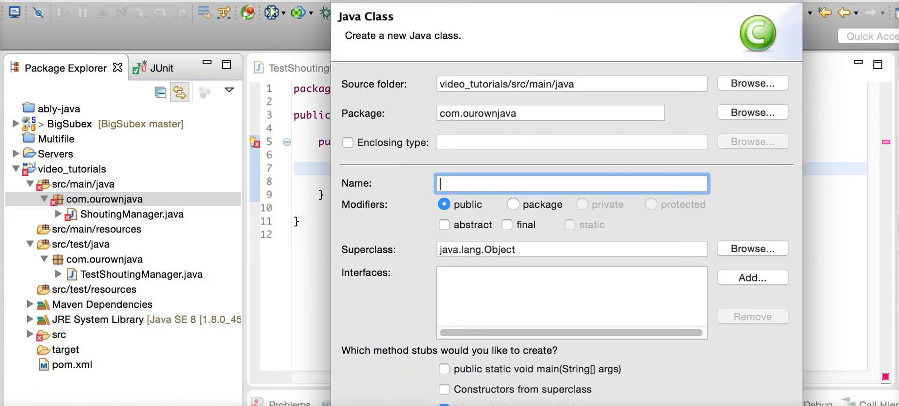
{"action": "type", "text": "D"}
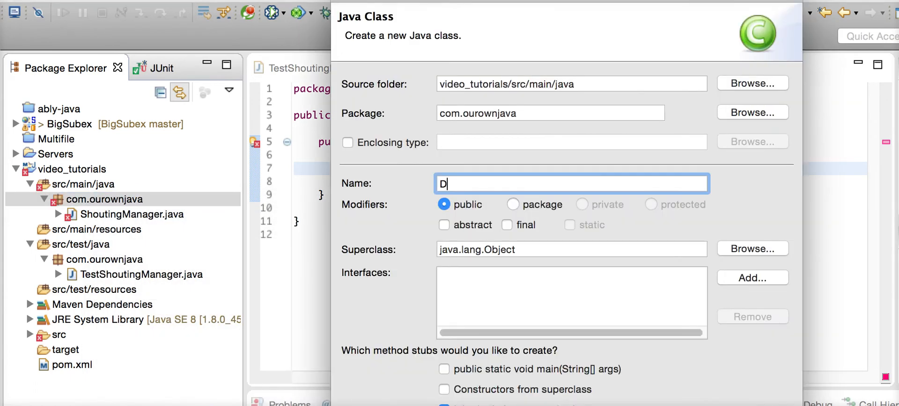
{"action": "type", "text": "irtu"}
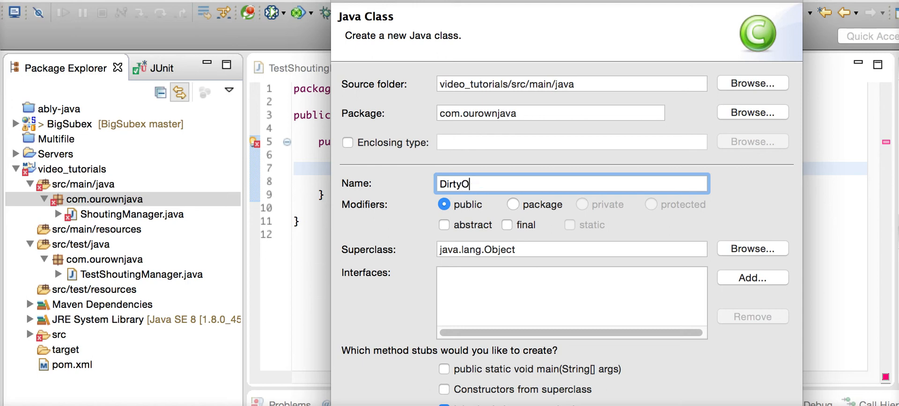
{"action": "type", "text": "Word"}
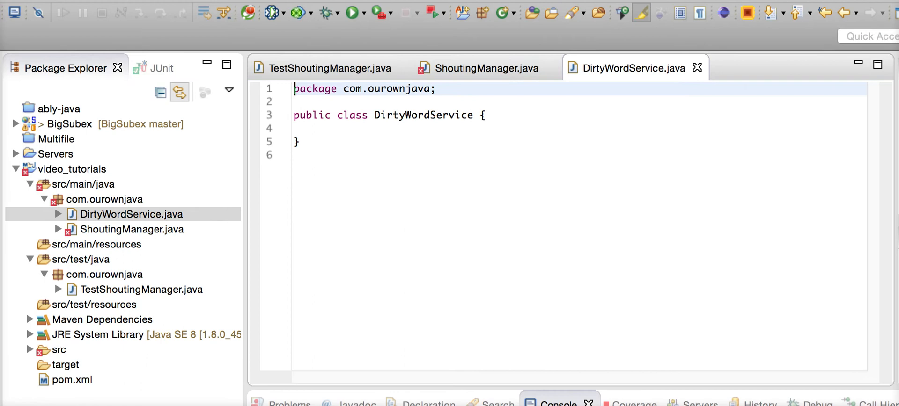
Declare a public String getDirtyWord() method in DirtyWordService.
{"action": "type", "text": "pu"}
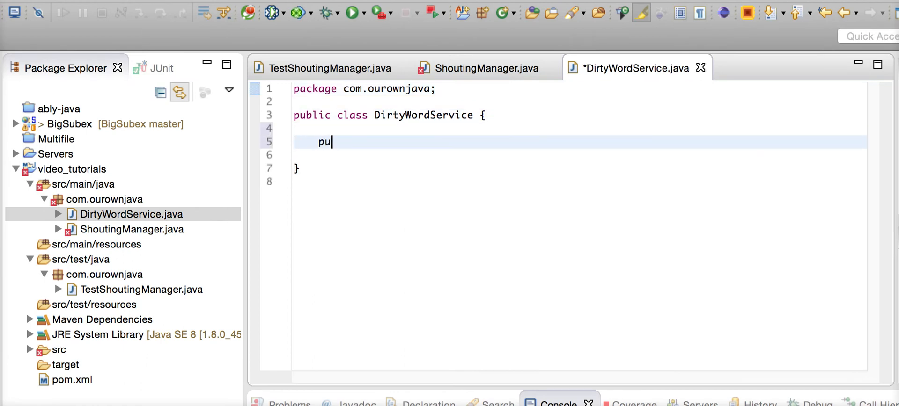
{"action": "type", "text": "blic"}
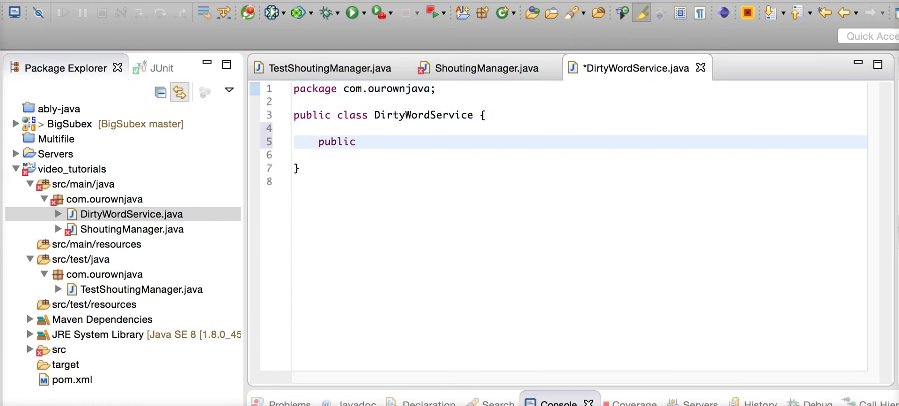
{"action": "type", "text": "String"}
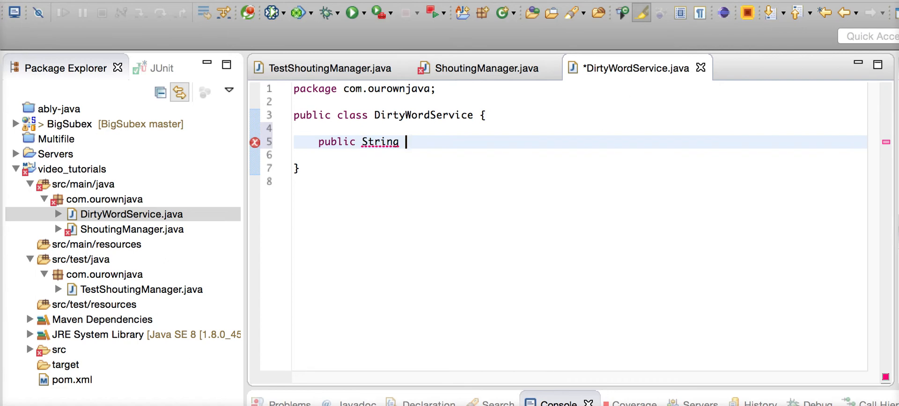
{"action": "type", "text": "getDir"}
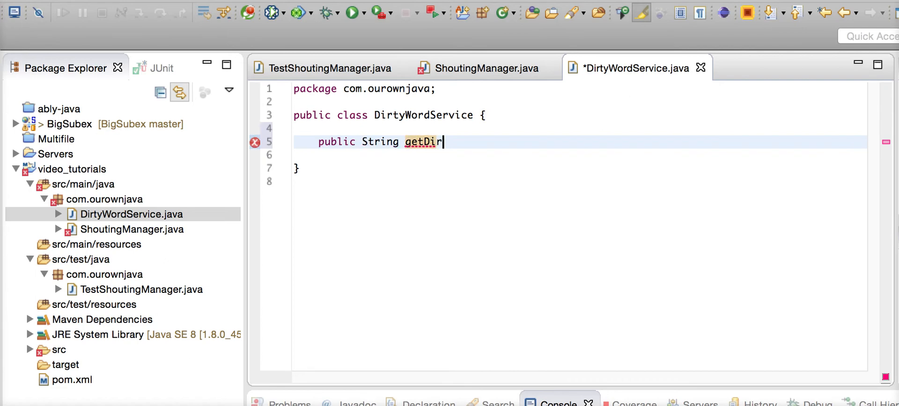
{"action": "type", "text": "tyWord"}
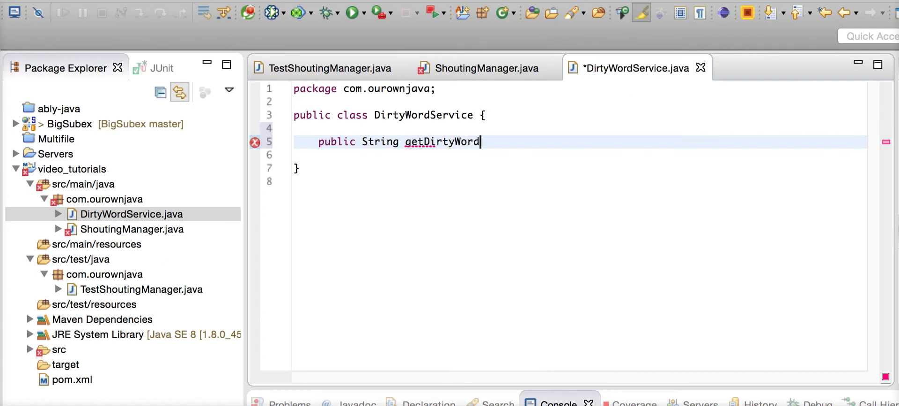
{"action": "type", "text": "(){"}
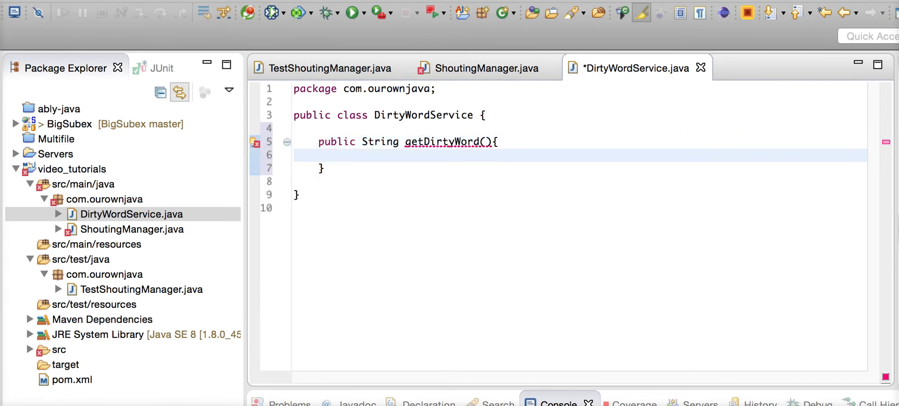
Have getDirtyWord() return "Q#$@$SDFGFDSG@#$@" and make it static.
{"action": "left_click", "coordinate": [344, 155]}
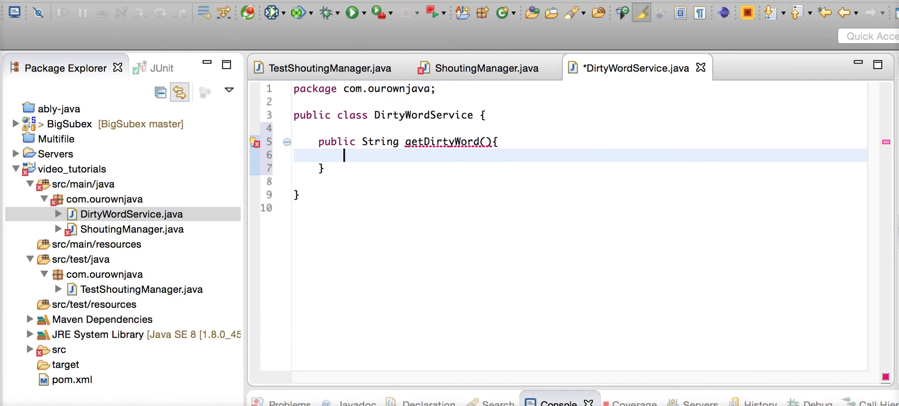
{"action": "type", "text": "return"}
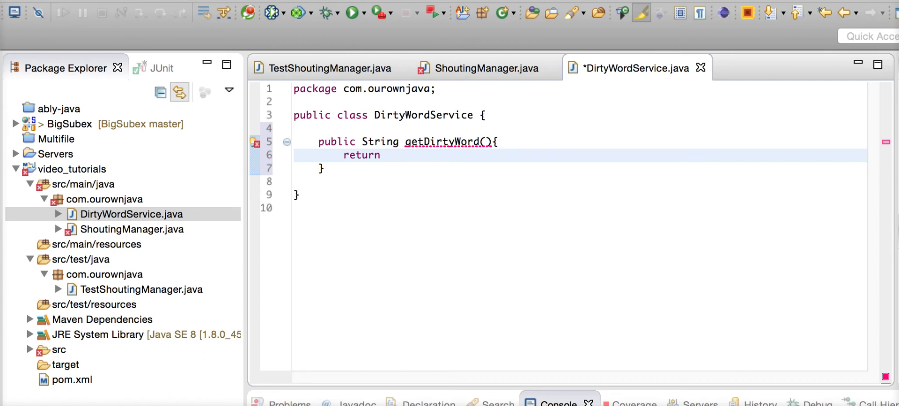
{"action": "type", "text": "\""}
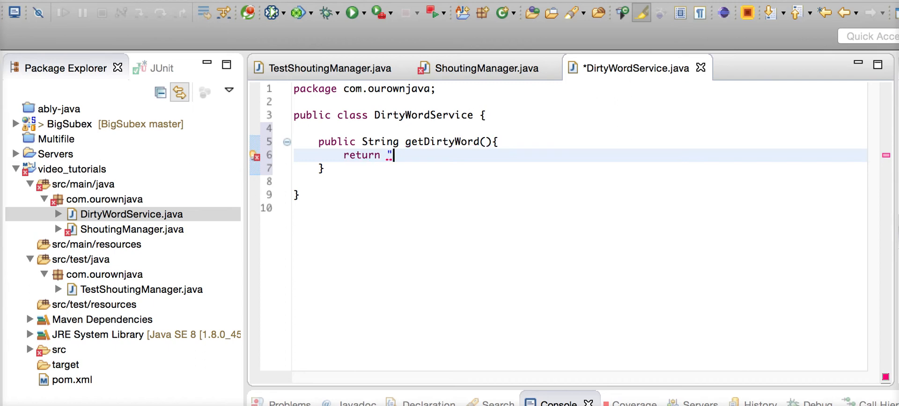
{"action": "type", "text": "Q#$@$SDFGFDSG@"}
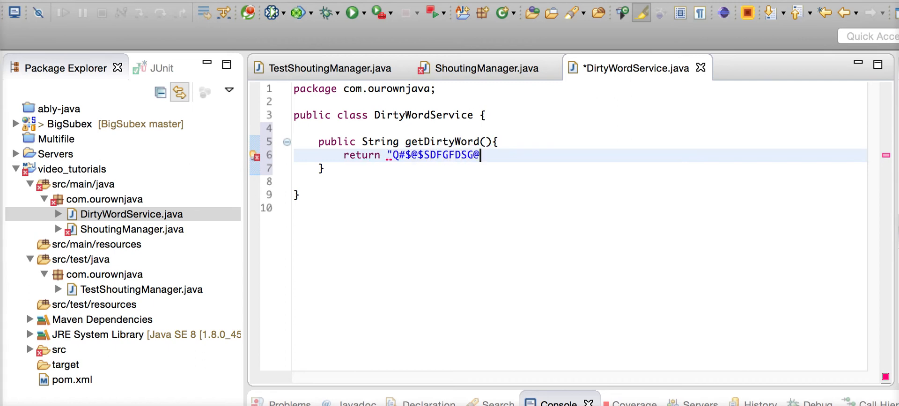
{"action": "type", "text": "#$@\";"}
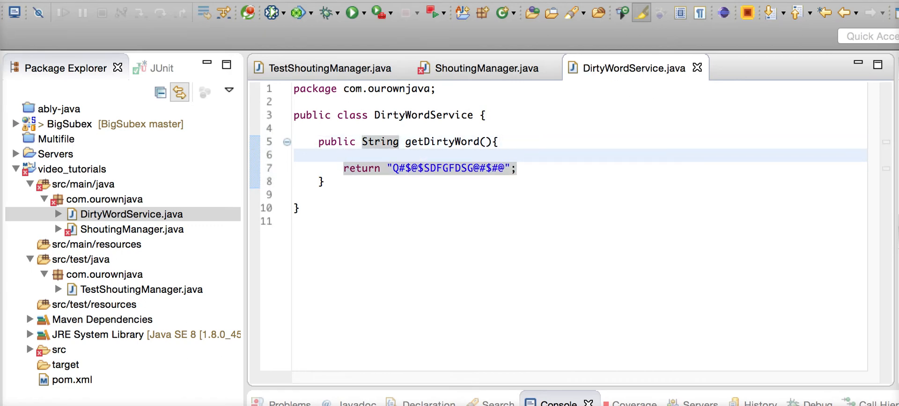
{"action": "type", "text": "staic"}
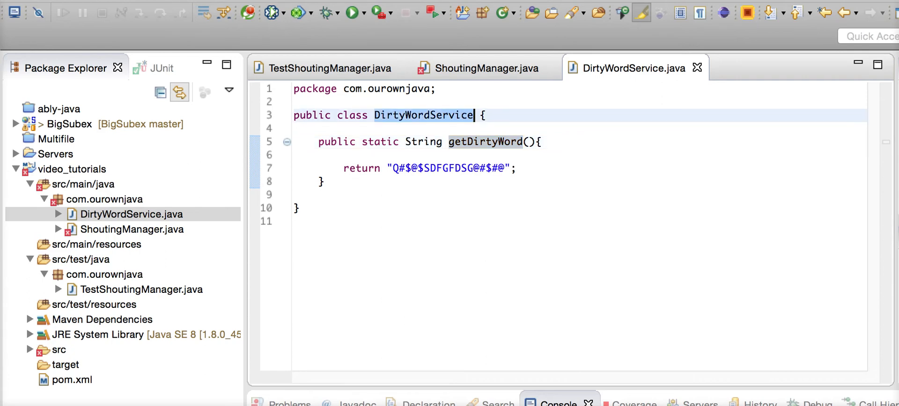
{"action": "left_click", "coordinate": [486, 67]}
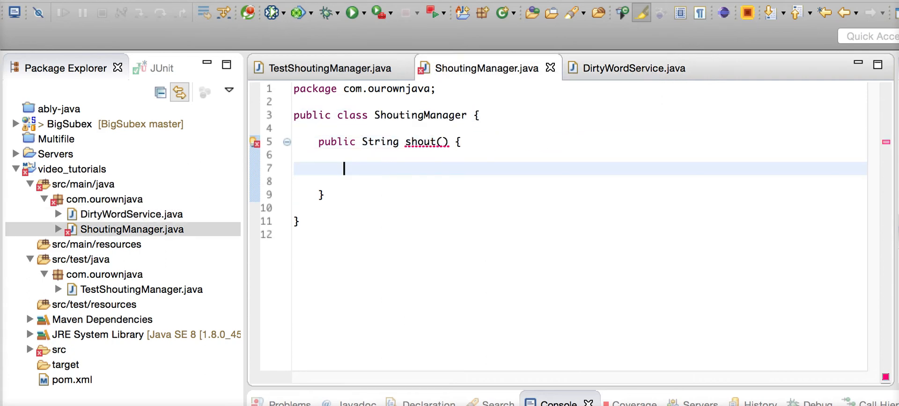
Make shout() return DirtyWordService.getDirtyWord() and save ShoutingManager.
{"action": "type", "text": "retu"}
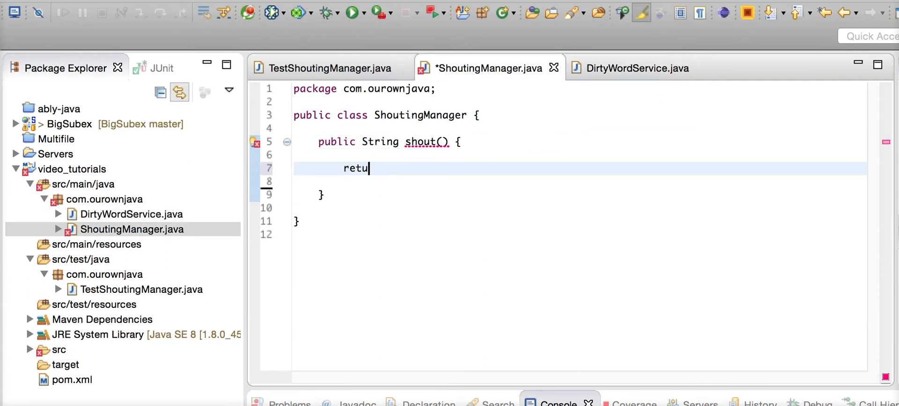
{"action": "type", "text": "DirtyWordService.getDirtyWord("}
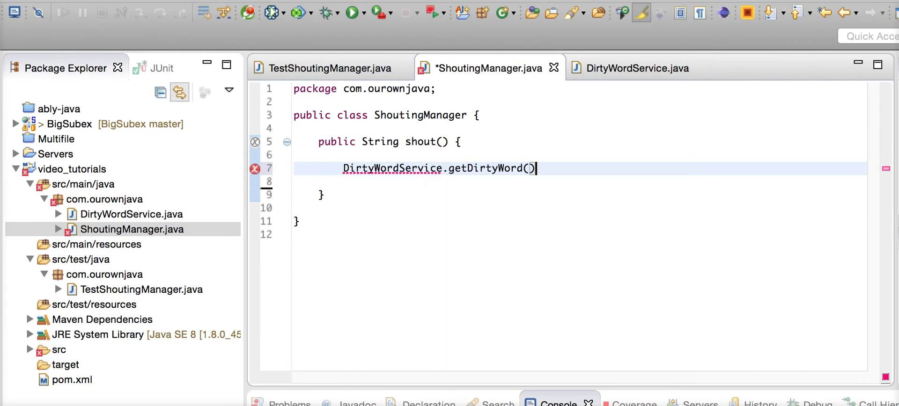
{"action": "type", "text": "return"}
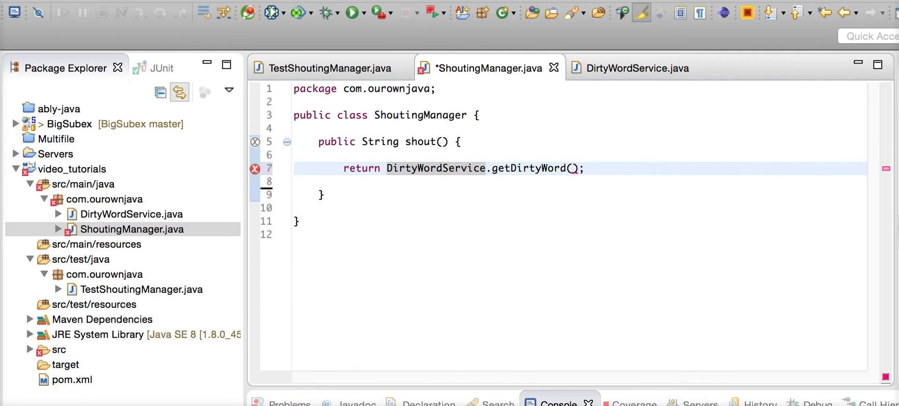
{"action": "key", "text": "ctrl+s"}
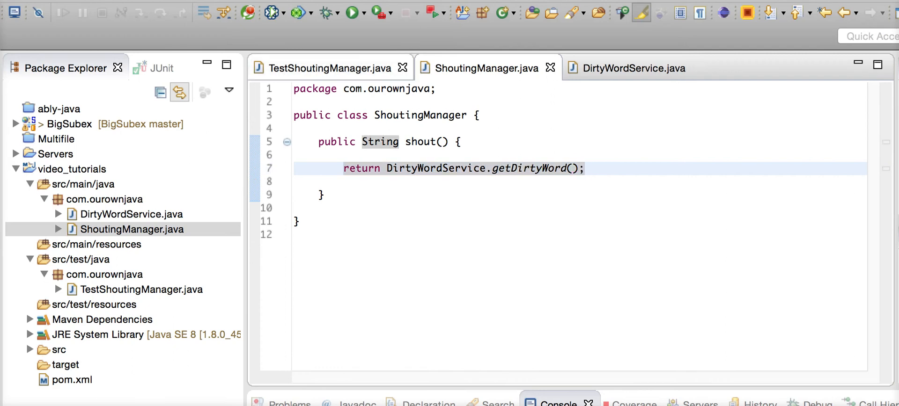
Glance at DirtyWordService, then return to TestShoutingManager's shouldShout() method.
{"action": "left_click", "coordinate": [324, 67]}
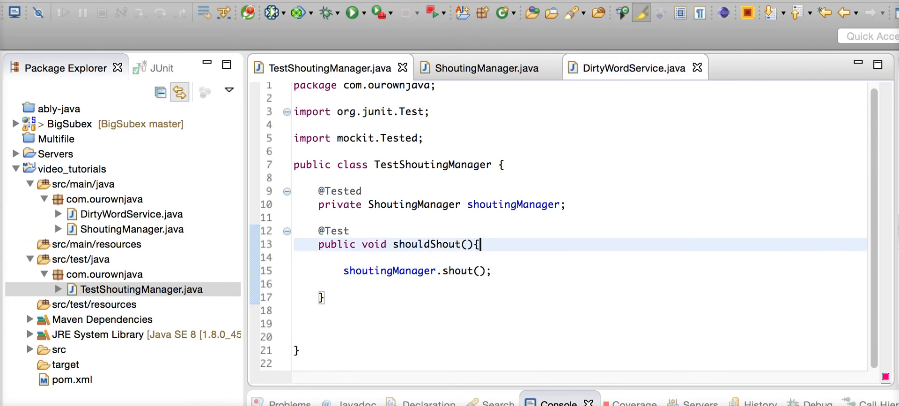
{"action": "left_click", "coordinate": [629, 67]}
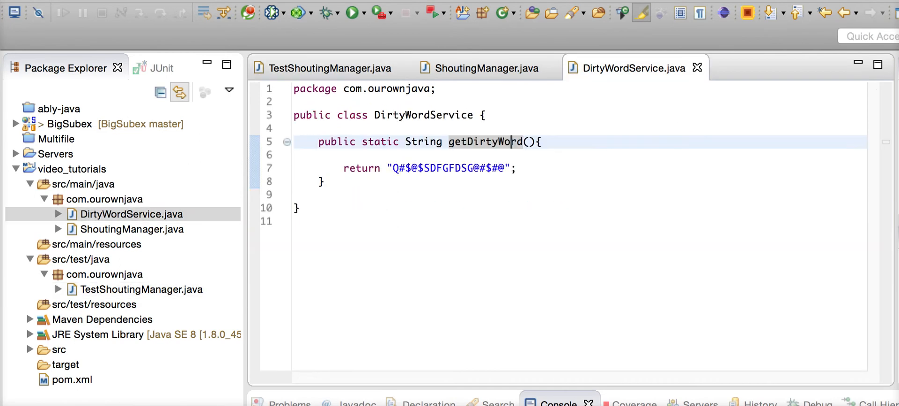
{"action": "left_click", "coordinate": [327, 68]}
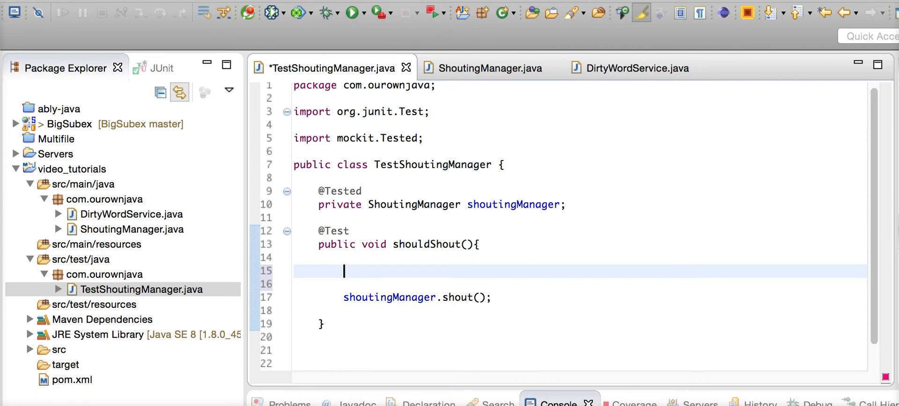
Store shout()'s result in String word and assertEquals "You are such a nice person".
{"action": "type", "text": "Strig"}
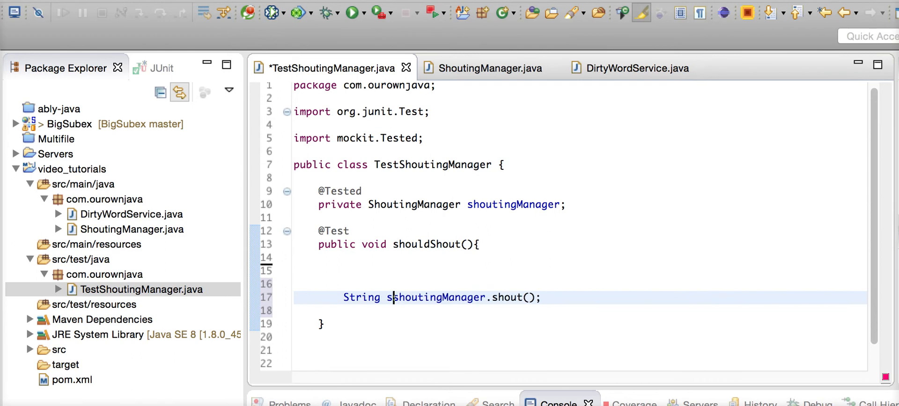
{"action": "type", "text": "ord ="}
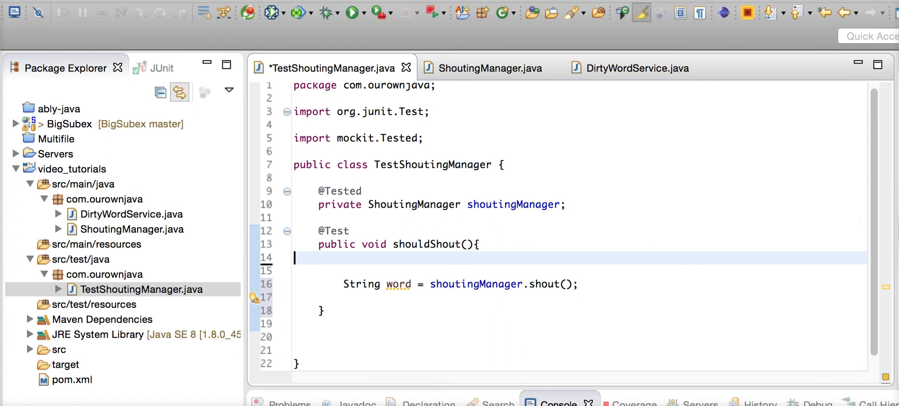
{"action": "type", "text": "ass"}
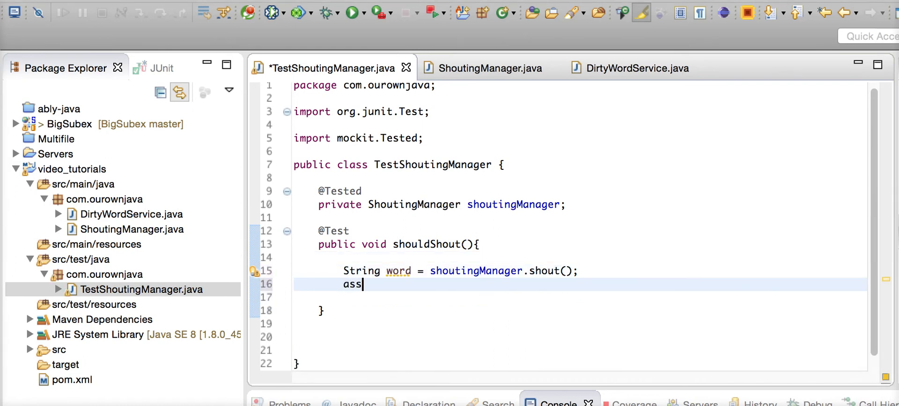
{"action": "type", "text": "ertEQ"}
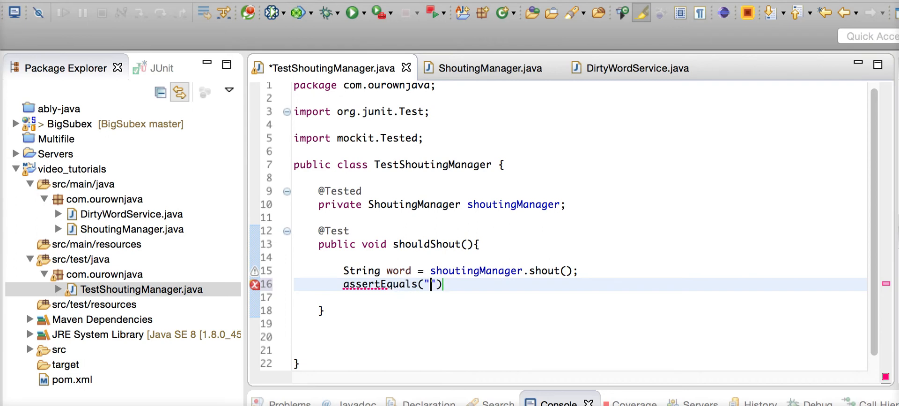
{"action": "type", "text": "You are"}
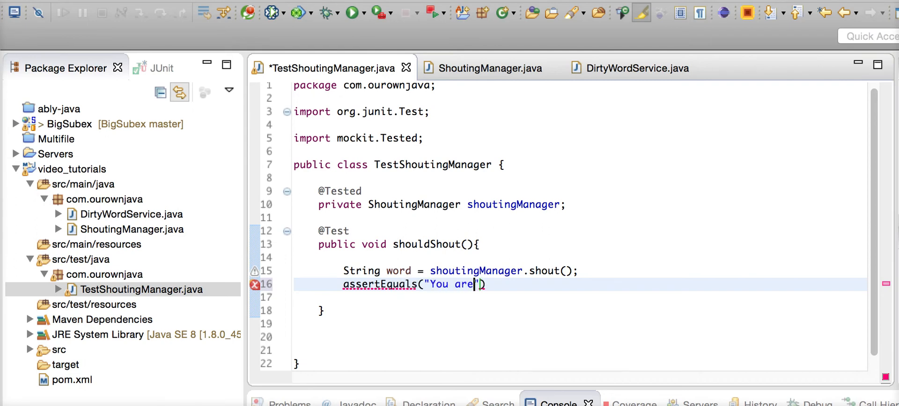
{"action": "type", "text": "such a"}
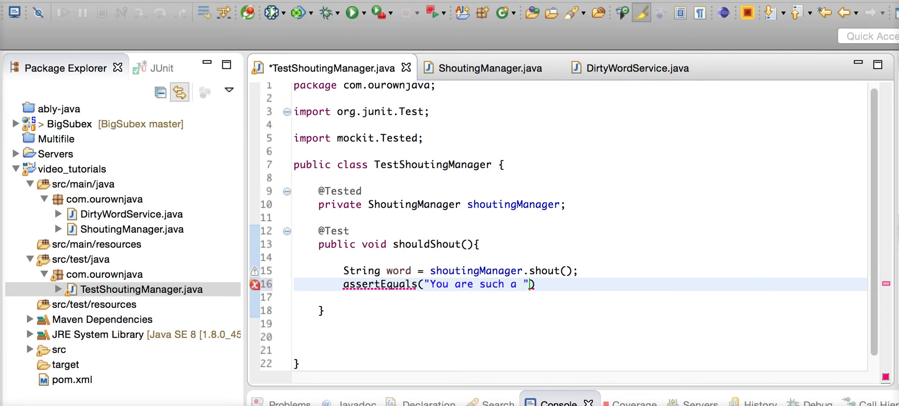
{"action": "type", "text": "nice person"}
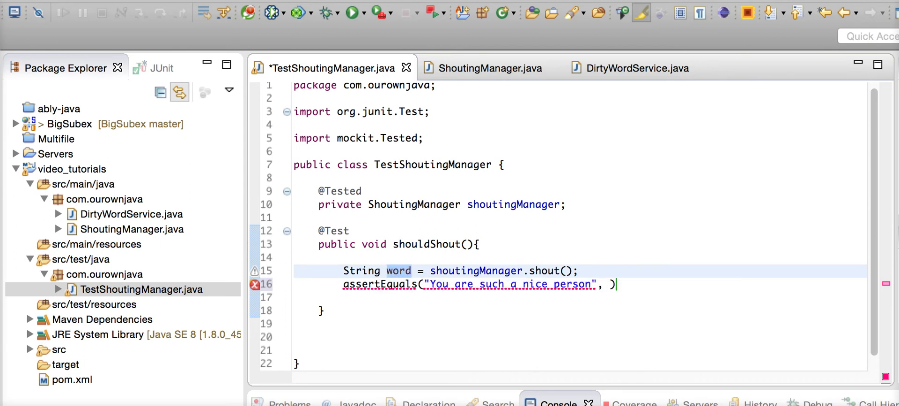
{"action": "type", "text": "word);"}
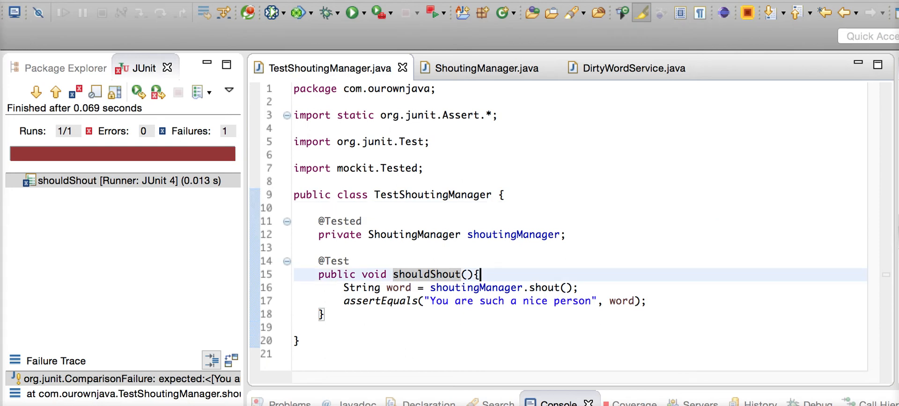
Open a blank line atop shouldShout, compare against DirtyWordService, and begin typing new.
{"action": "key", "text": "enter"}
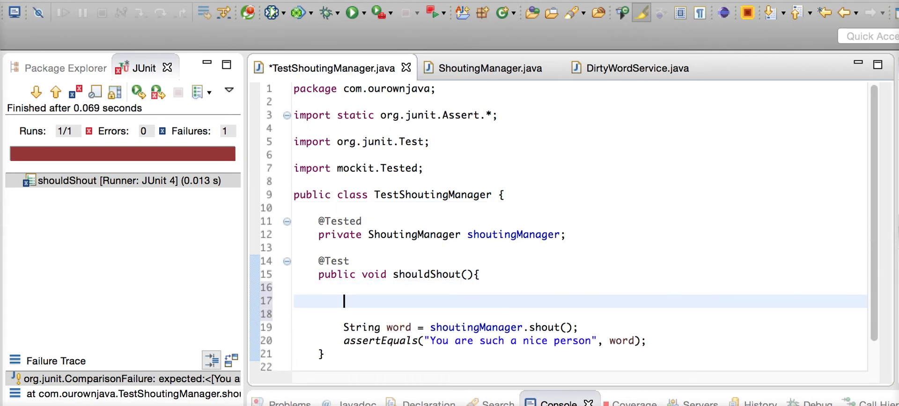
{"action": "left_click", "coordinate": [634, 68]}
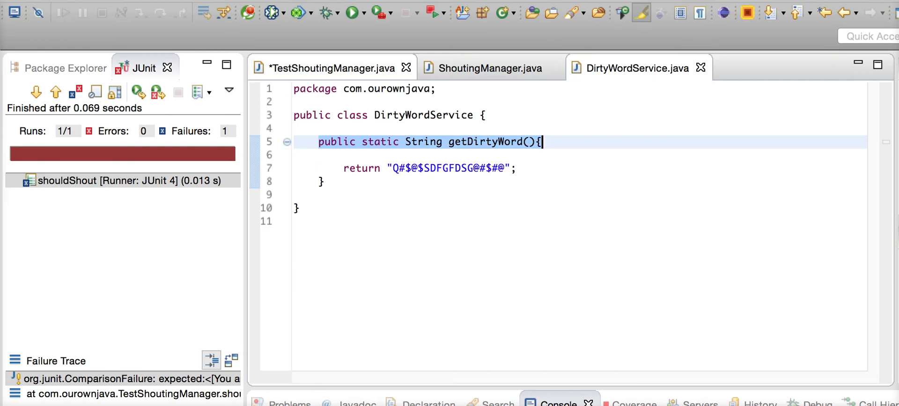
{"action": "left_click", "coordinate": [330, 68]}
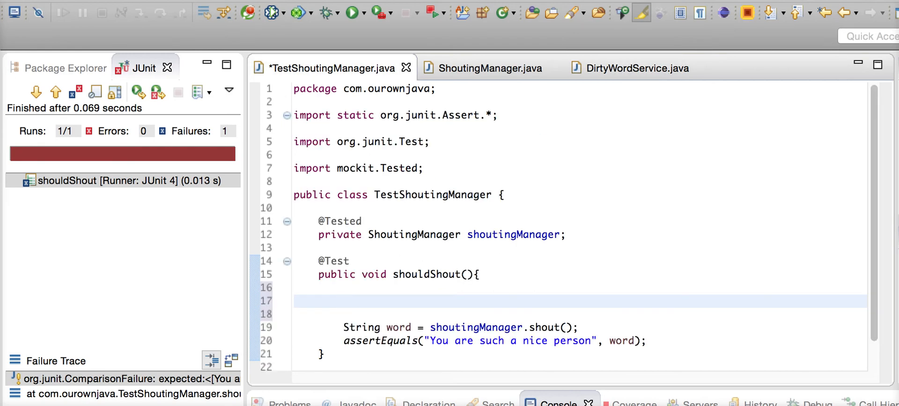
{"action": "left_click", "coordinate": [638, 68]}
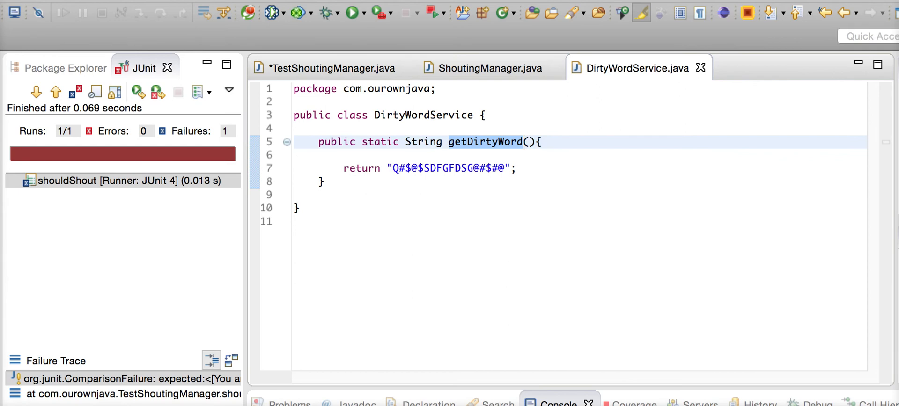
{"action": "left_click", "coordinate": [327, 68]}
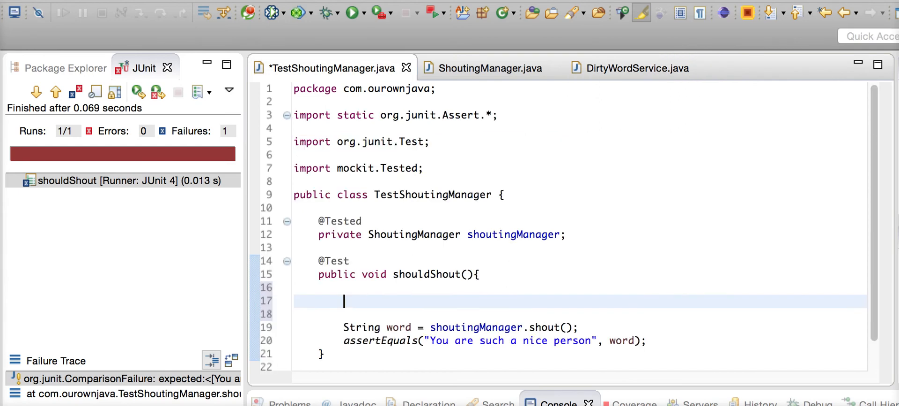
{"action": "type", "text": "new"}
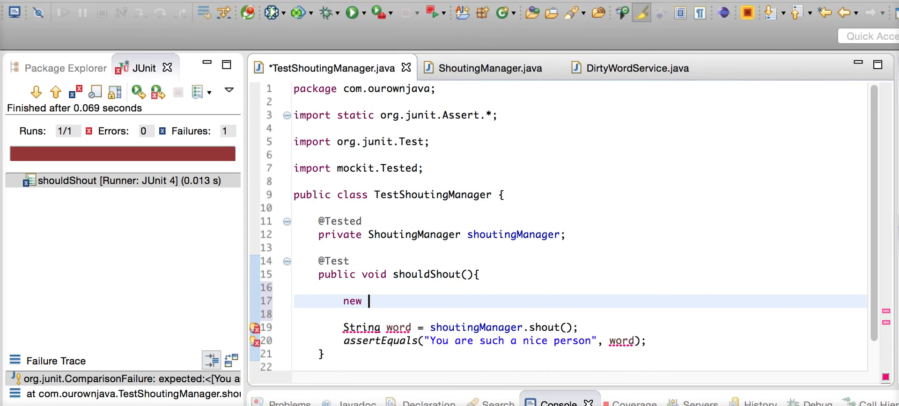
Type MockU toward a MockUp<DirtyWordService>, checking the DirtyWordService class tab.
{"action": "type", "text": "MockUp<T>() {"}
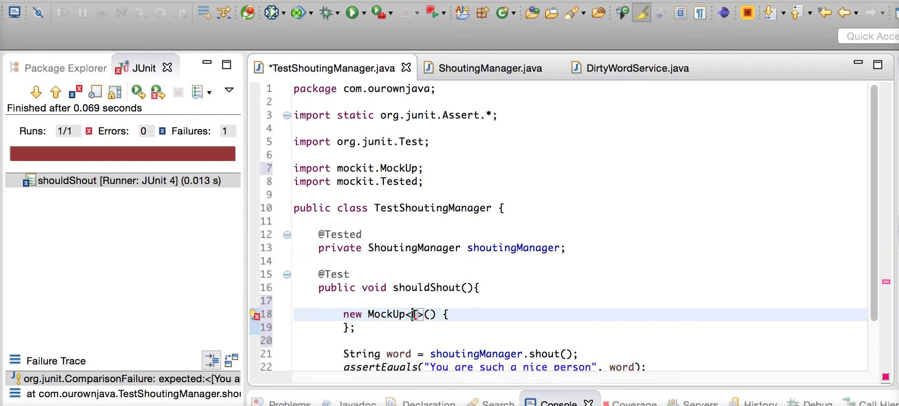
{"action": "left_click", "coordinate": [635, 68]}
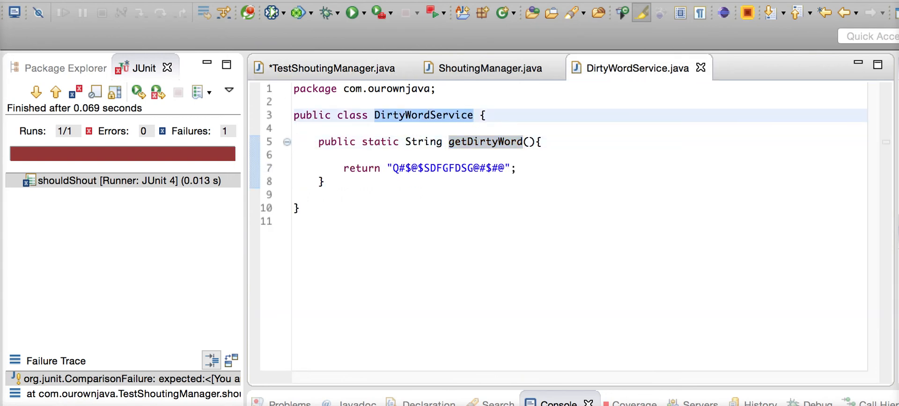
{"action": "left_click", "coordinate": [329, 68]}
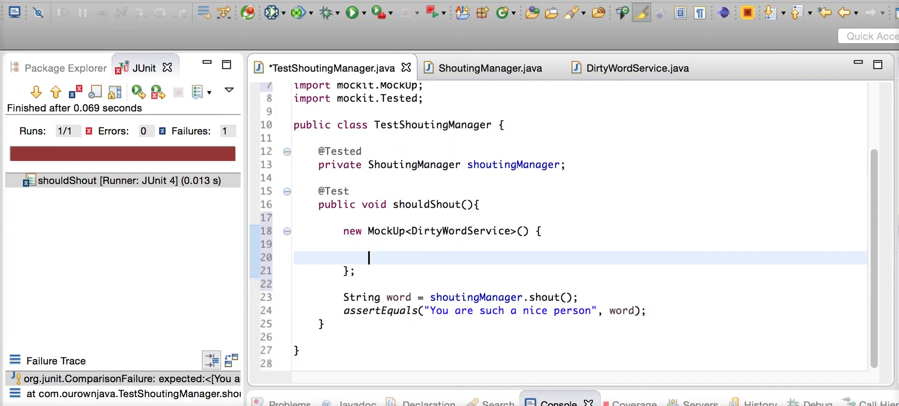
{"action": "left_click", "coordinate": [636, 67]}
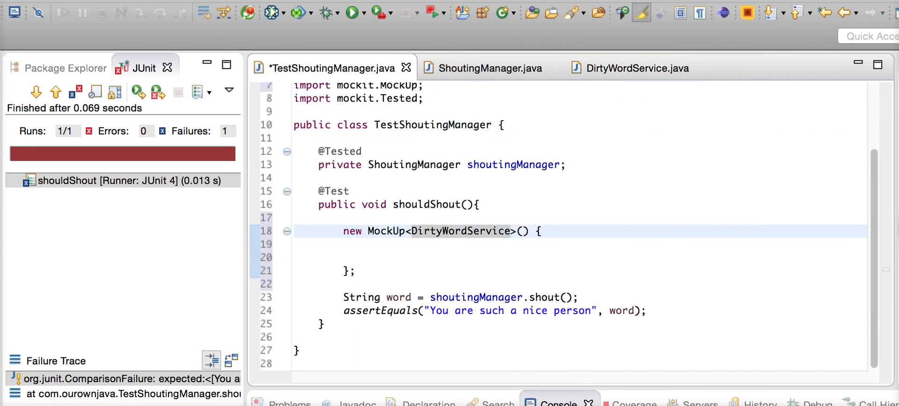
{"action": "type", "text": "public static String getDirtyWord(){"}
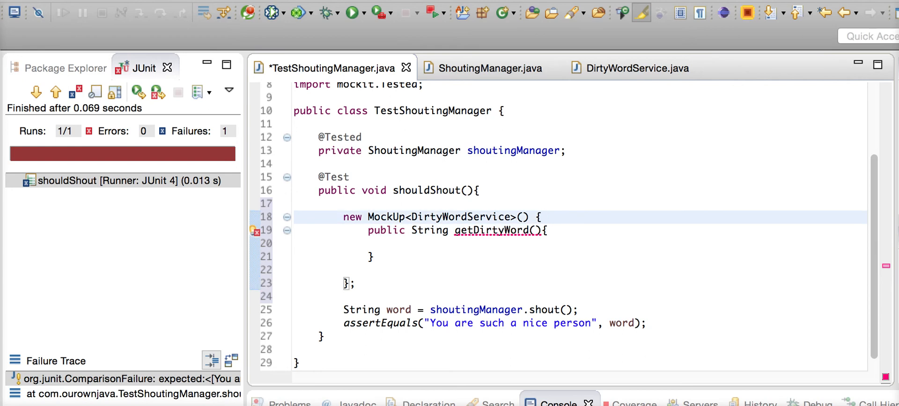
{"action": "type", "text": "@o"}
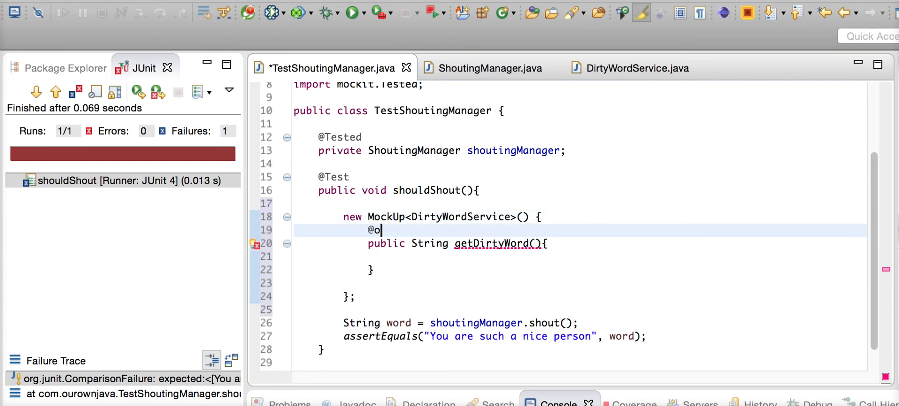
{"action": "type", "text": "Mock"}
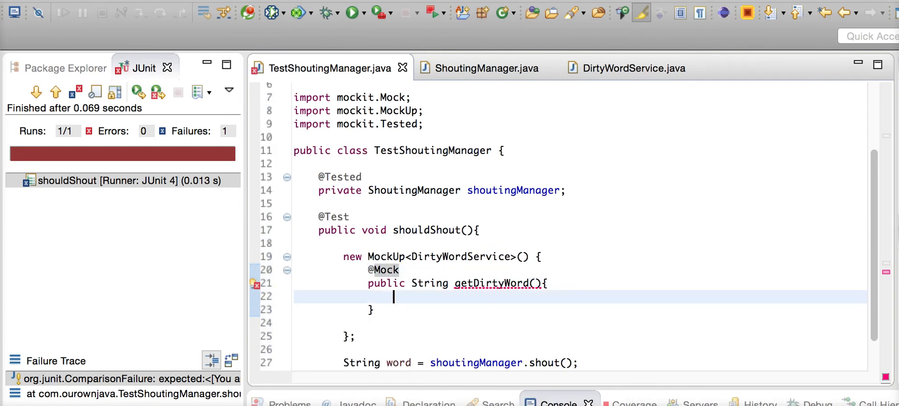
{"action": "type", "text": "return"}
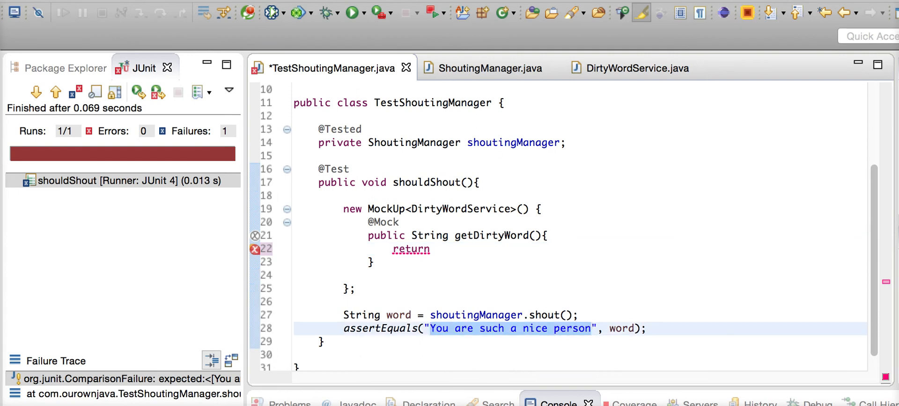
{"action": "type", "text": "\"You are such a nice person\""}
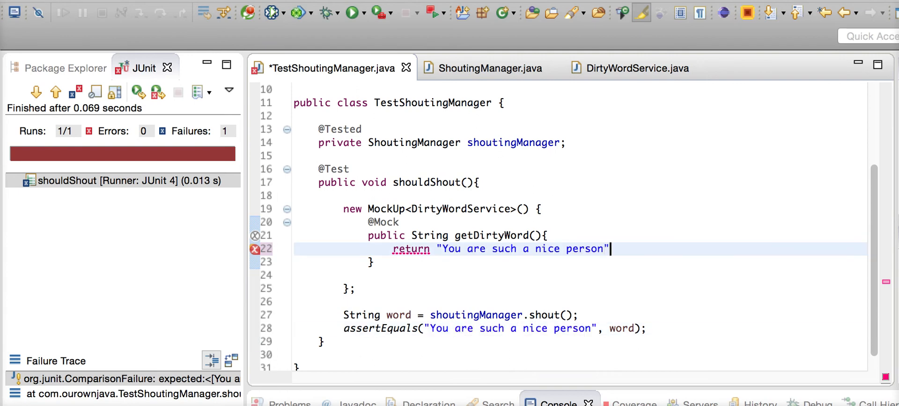
{"action": "type", "text": ";"}
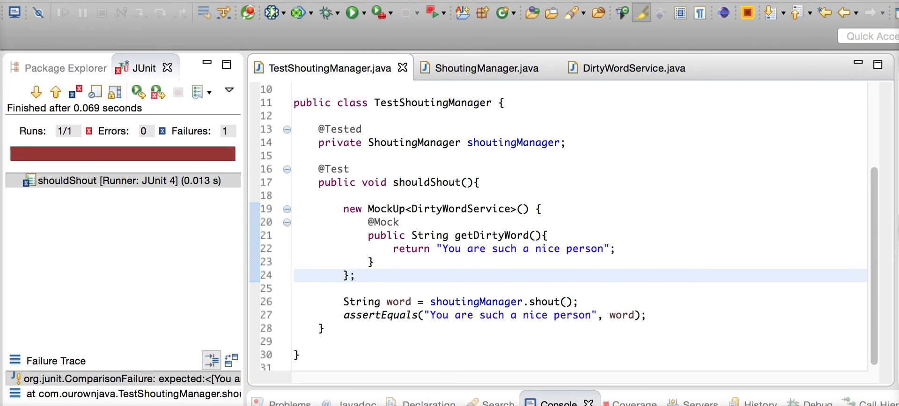
{"action": "left_click", "coordinate": [628, 67]}
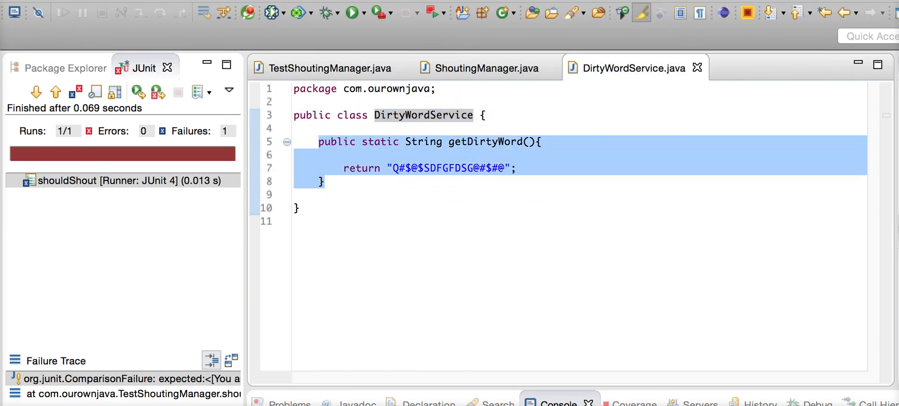
{"action": "left_click", "coordinate": [524, 142]}
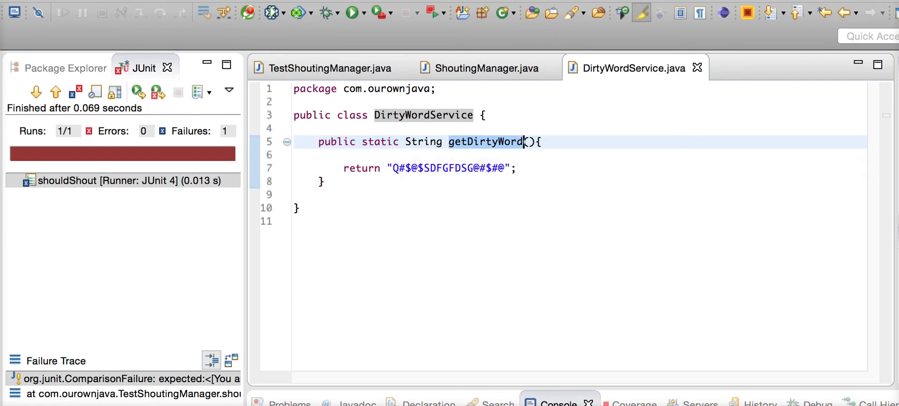
{"action": "left_click", "coordinate": [481, 67]}
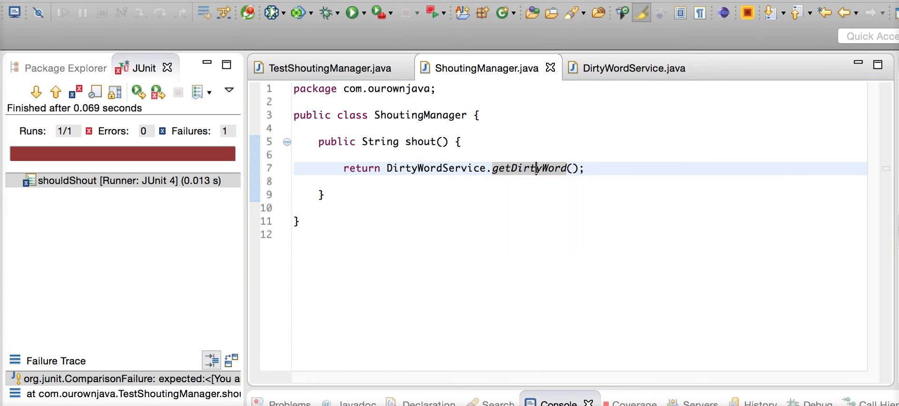
{"action": "left_click", "coordinate": [628, 68]}
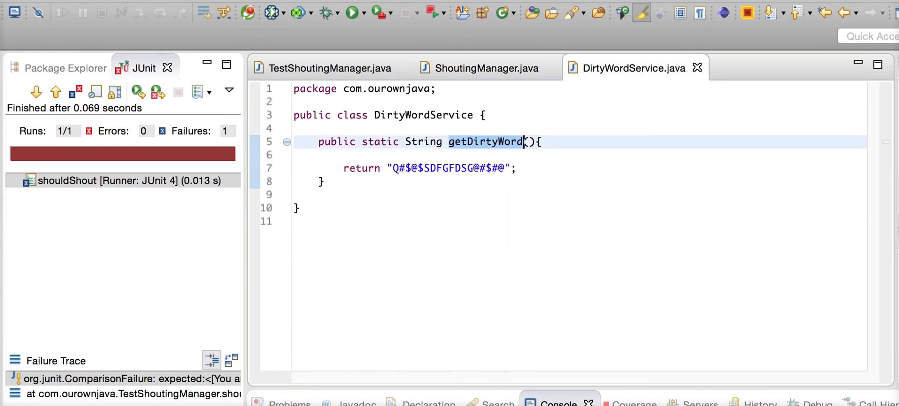
{"action": "left_click", "coordinate": [327, 67]}
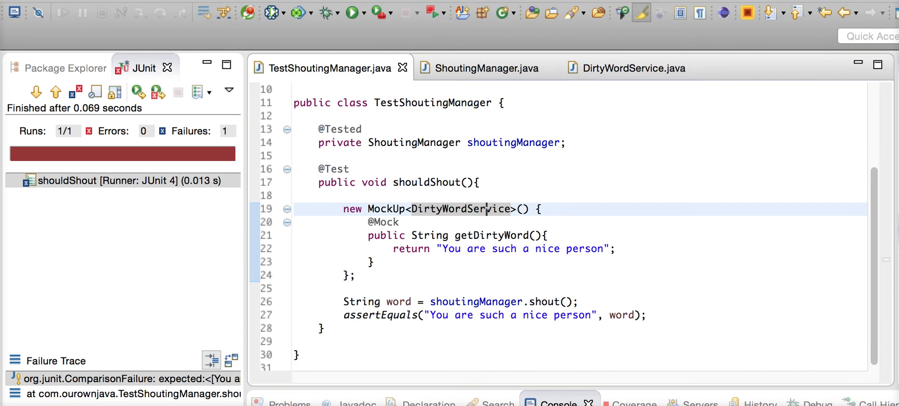
{"action": "left_click_drag", "start_coordinate": [342, 209], "coordinate": [354, 276]}
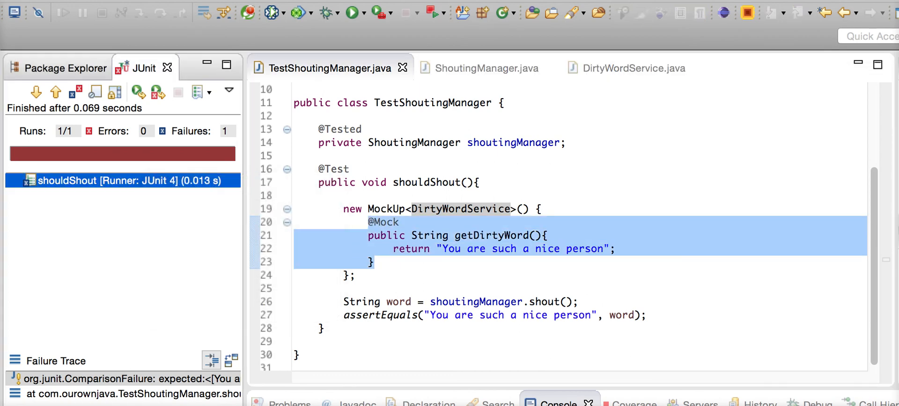
Rerun shouldShout from the JUnit view and confirm a green bar with 0 failures.
{"action": "left_click", "coordinate": [355, 12]}
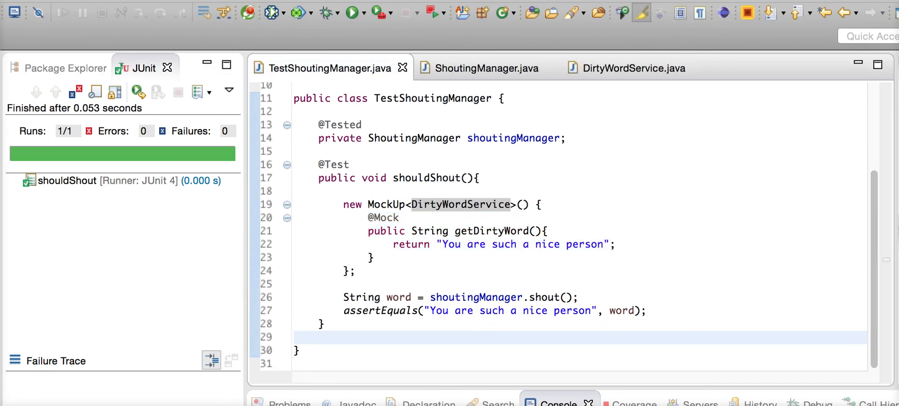
{"action": "left_click", "coordinate": [296, 338]}
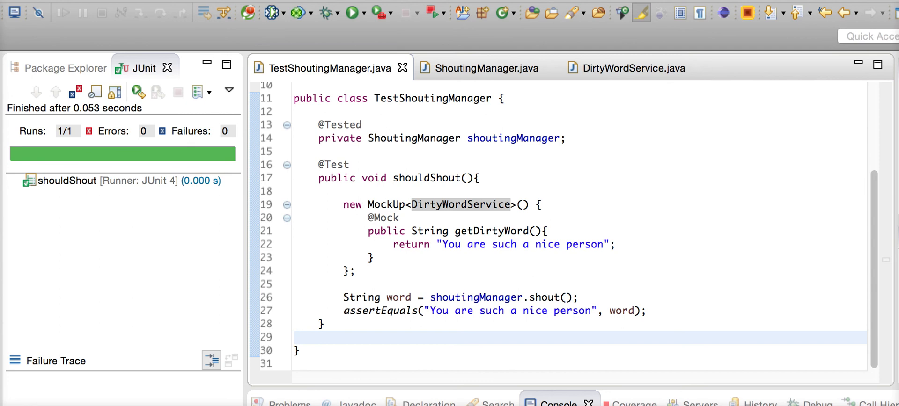
{"action": "left_click", "coordinate": [295, 338]}
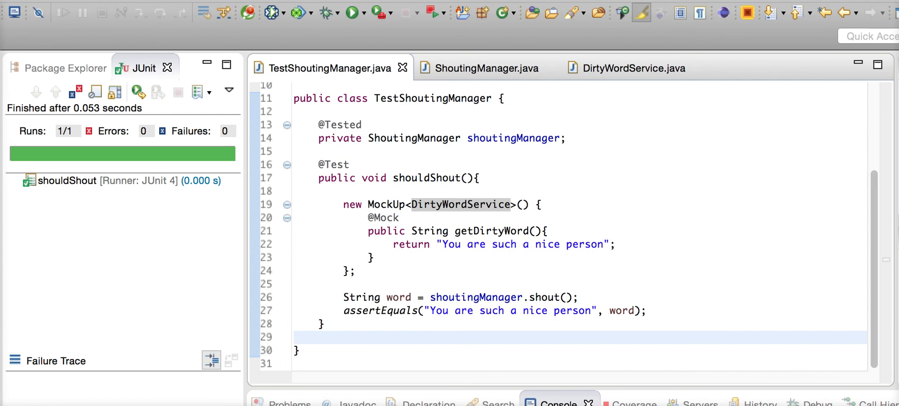
{"action": "left_click", "coordinate": [296, 338]}
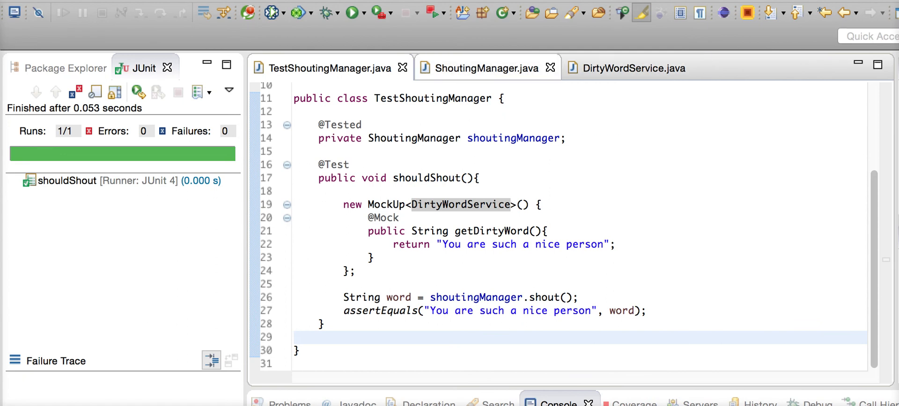
{"action": "left_click", "coordinate": [485, 67]}
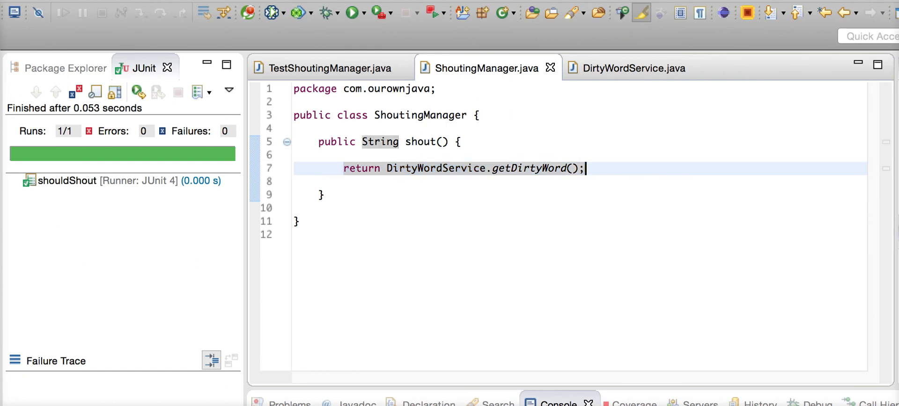
{"action": "double_click", "coordinate": [361, 169]}
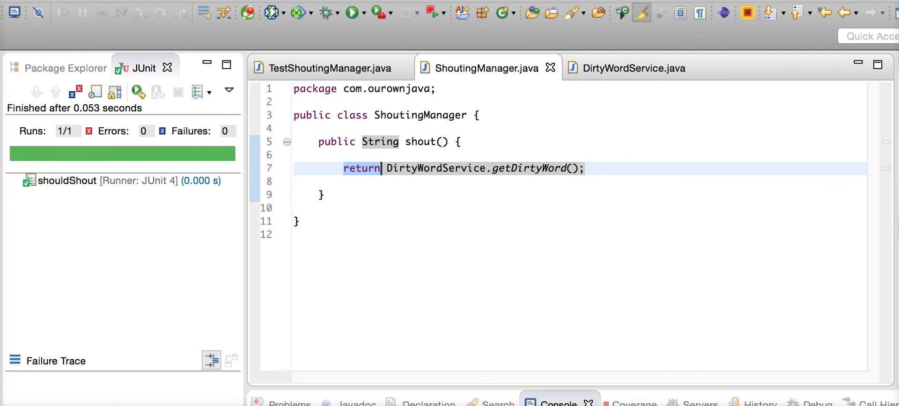
{"action": "left_click", "coordinate": [326, 67]}
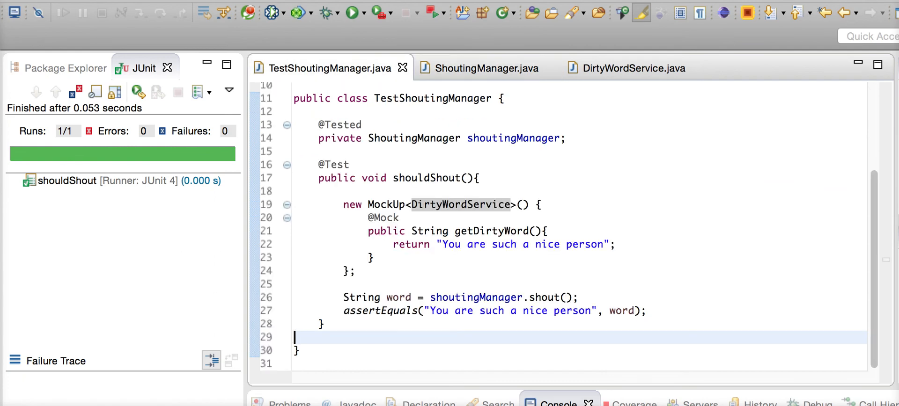